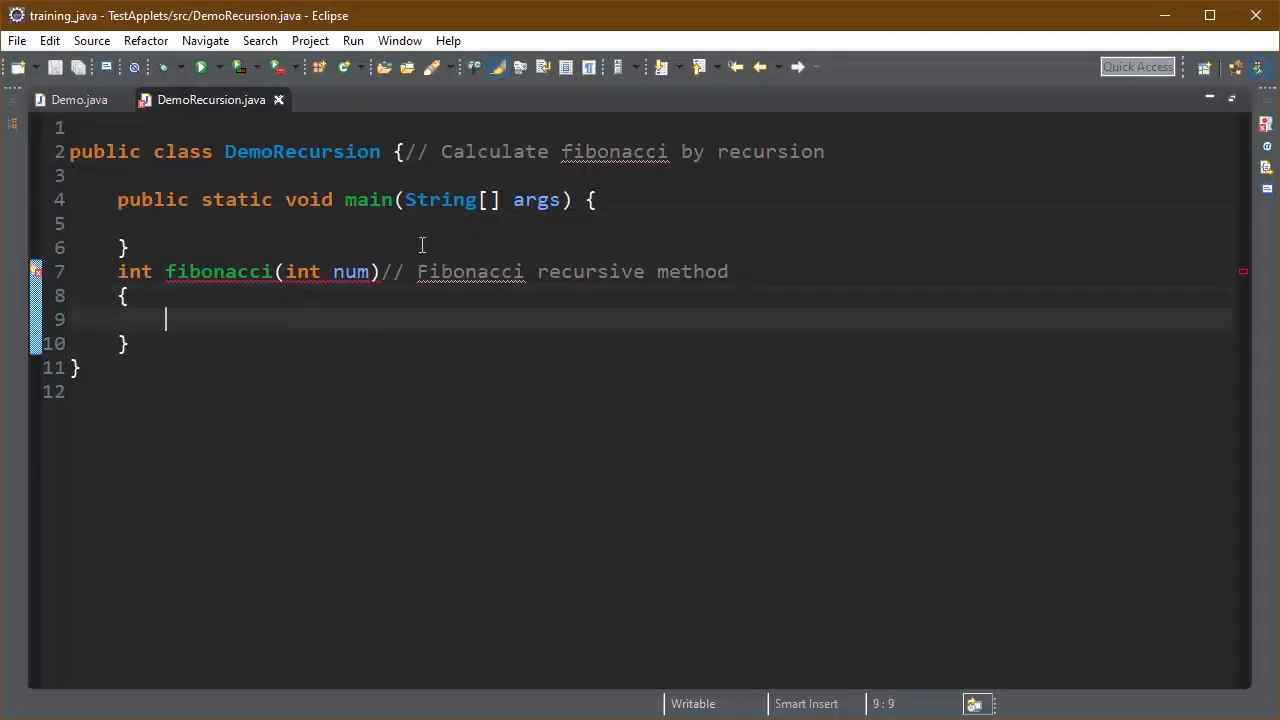
Write if(num==0){return 0;} else if(num==1){return 1;} inside the fibonacci method.
text(if(nu)
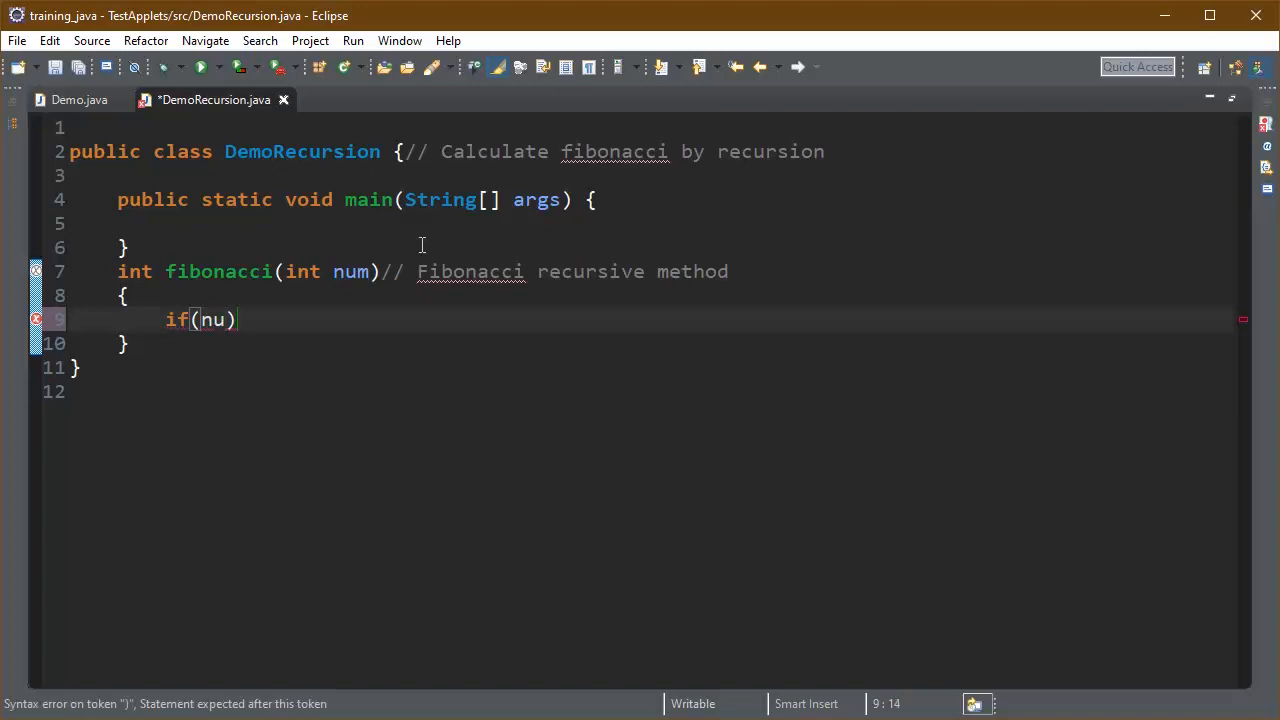
text(m==0))
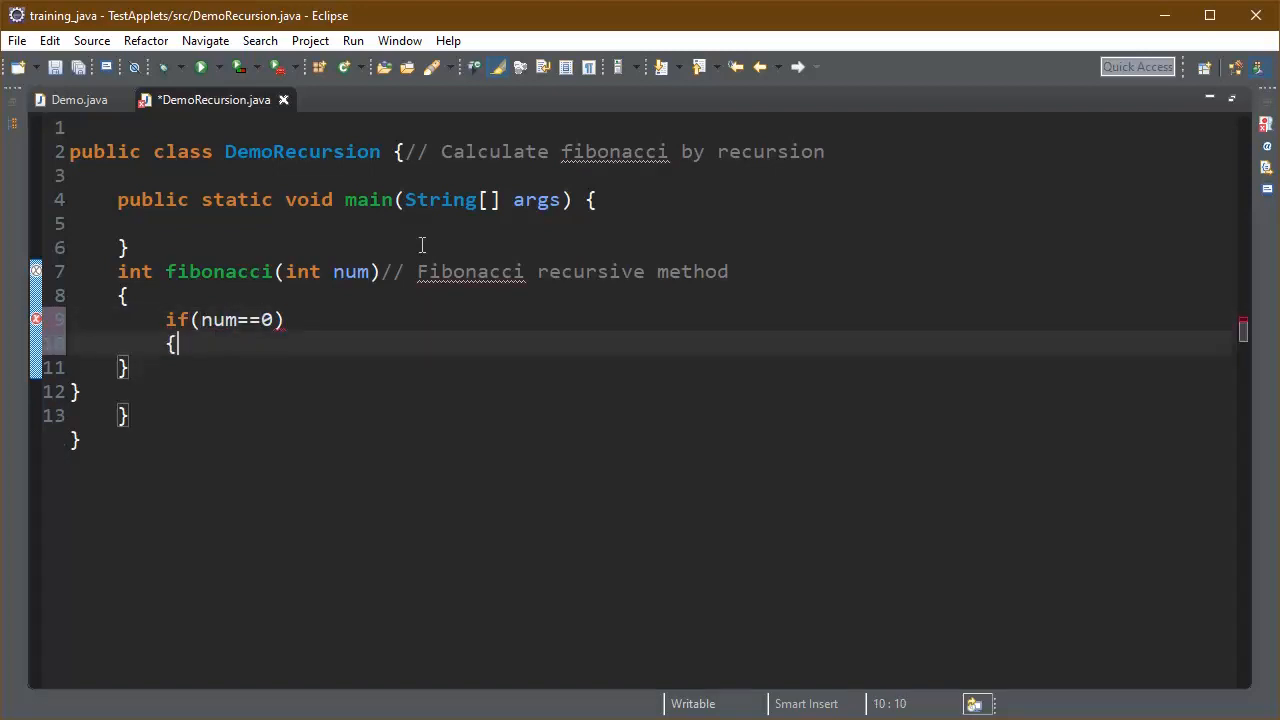
text(return 0;)
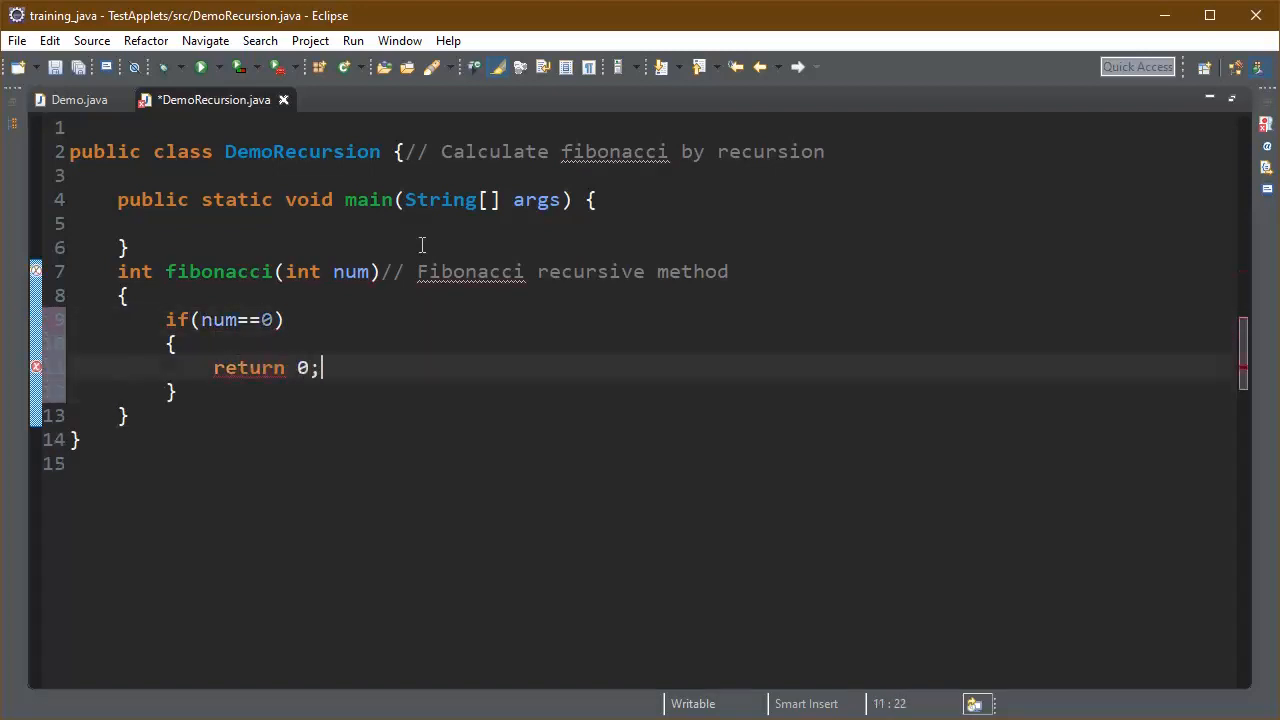
text(else if()
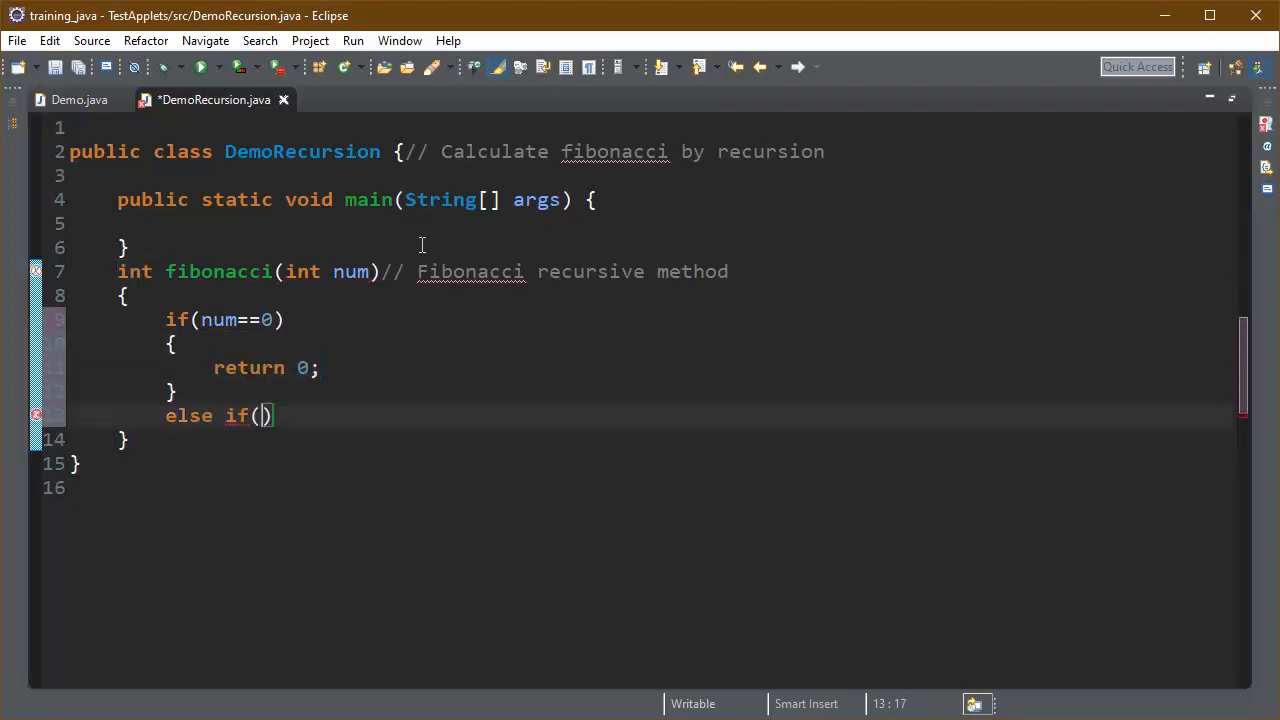
text(num==1)
text(ret)
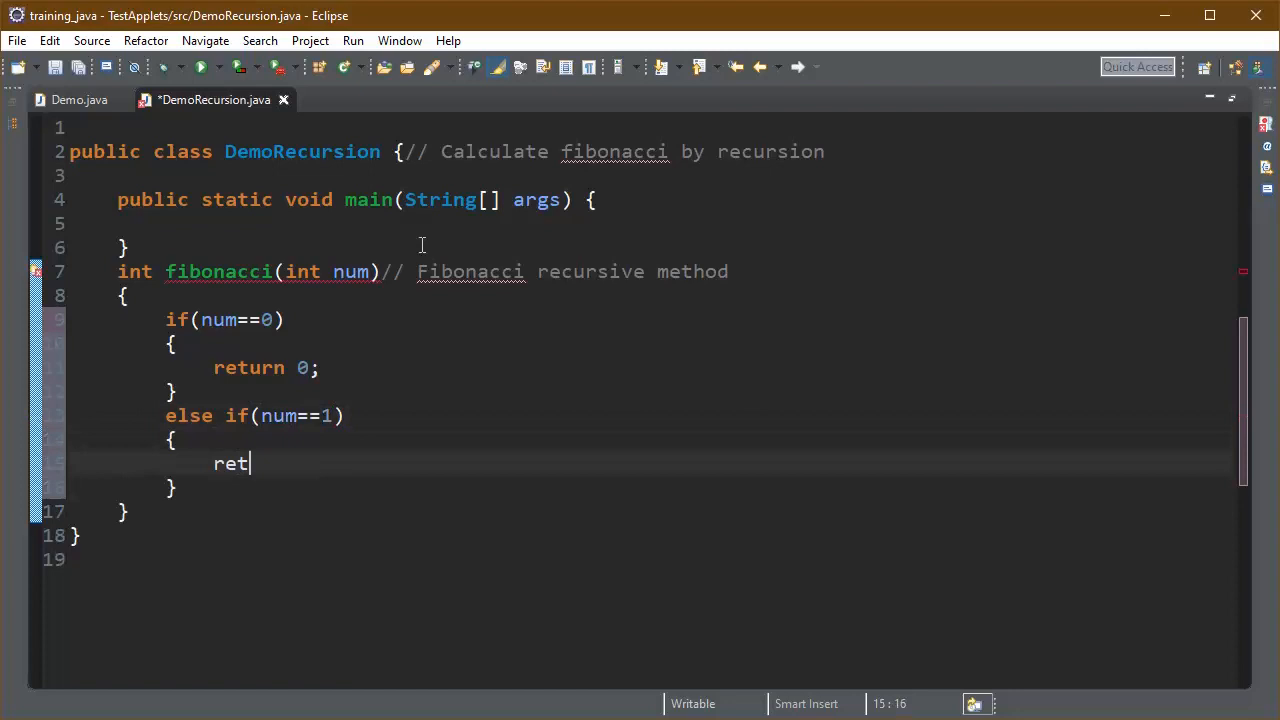
text(urn 1;)
text(else)
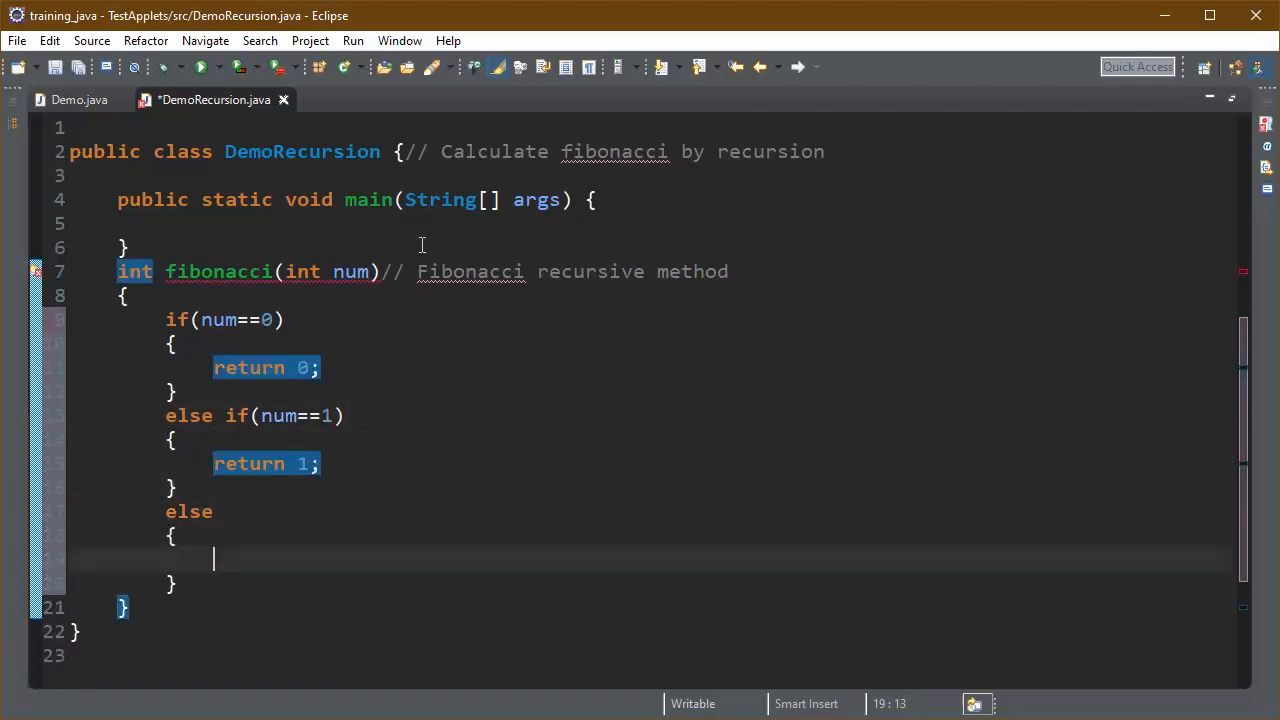
Add the else branch returning fibonacci(num-2)+fibonacci(num-1) to complete the recursion.
text(return)
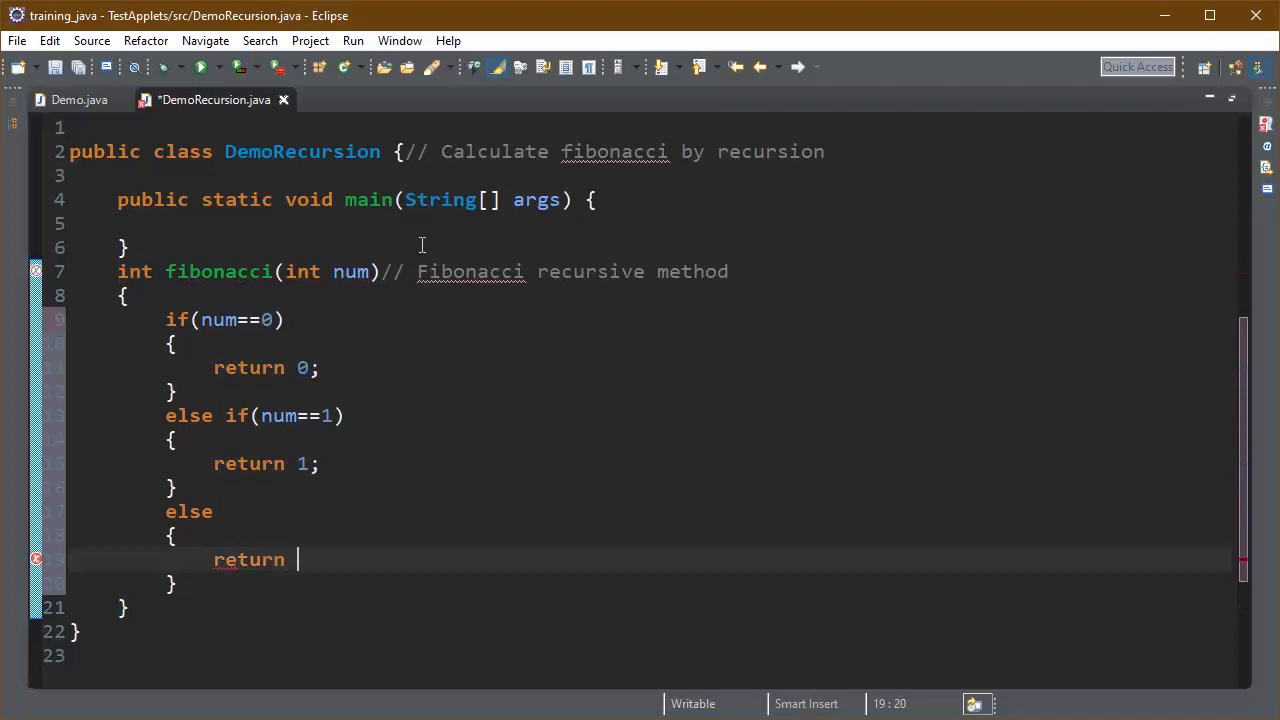
text(fibonacci)
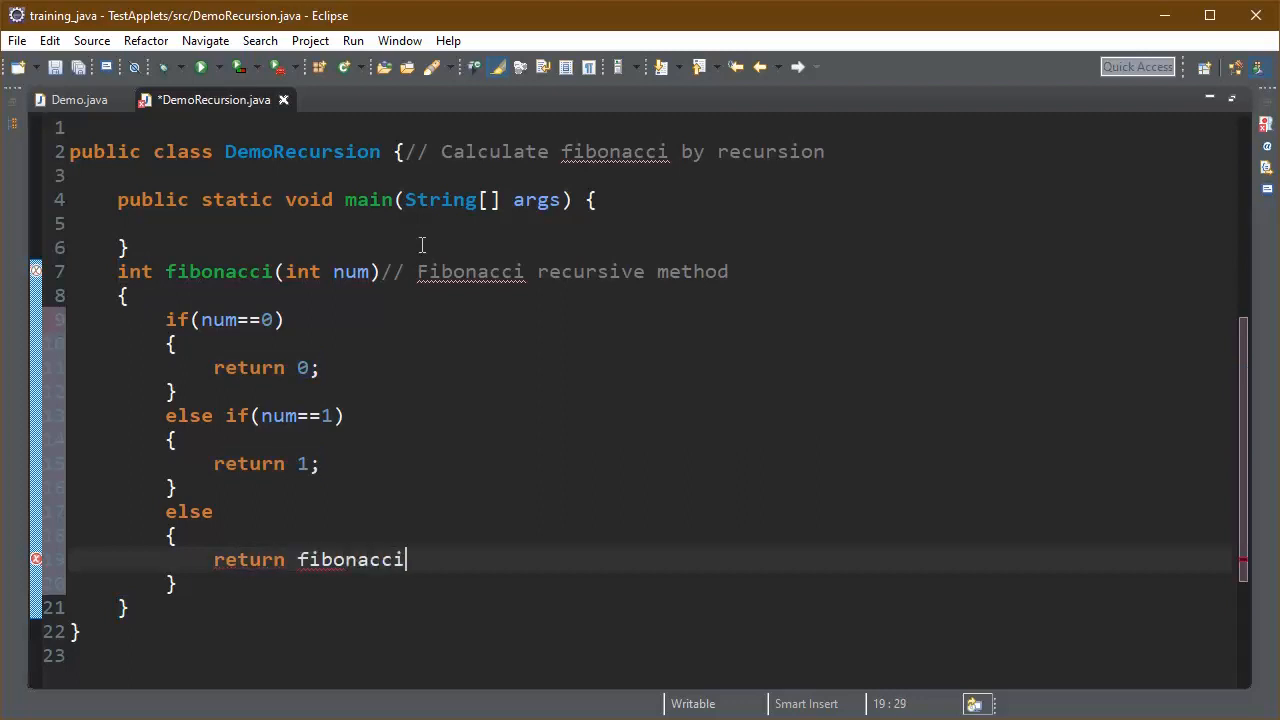
text((n))
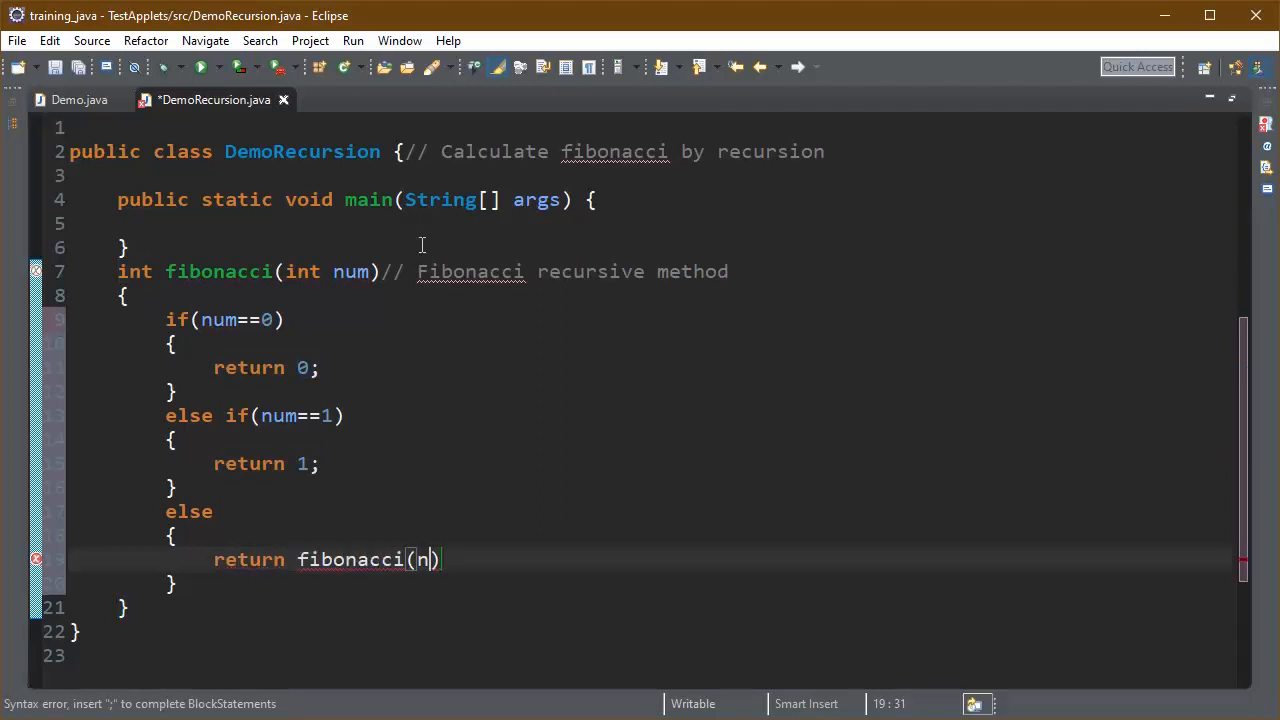
text(-2)+fi)
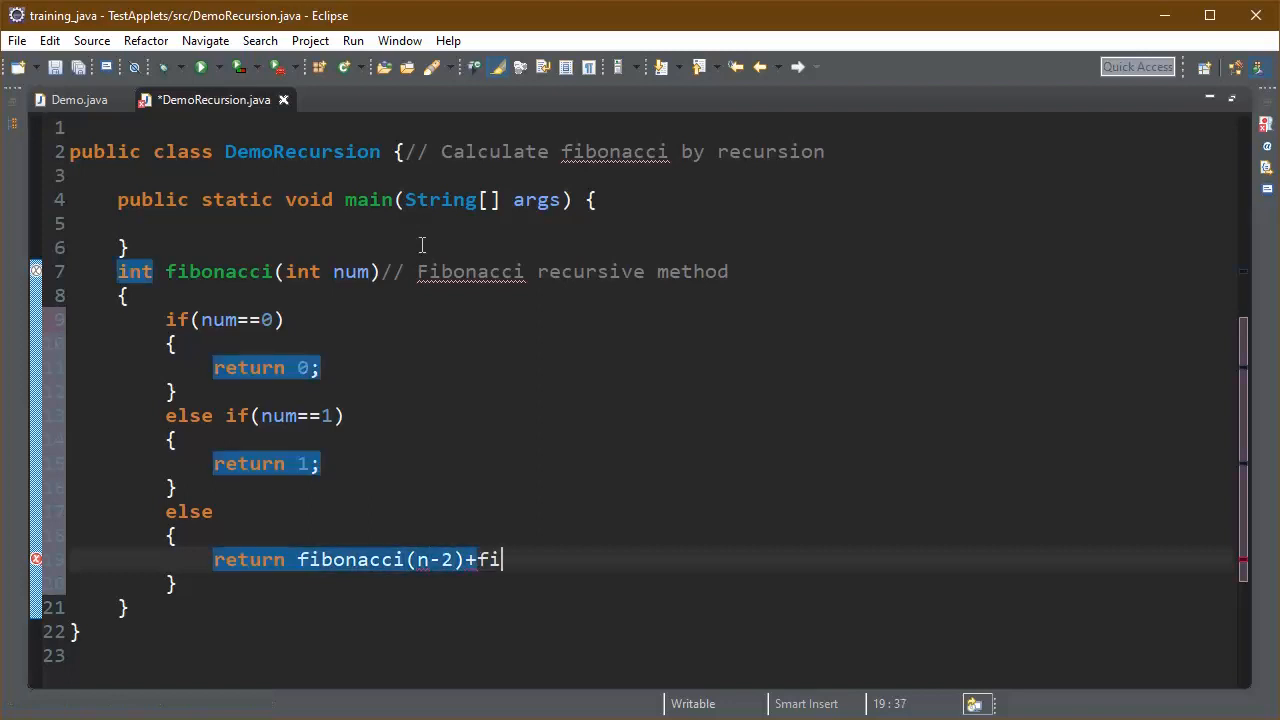
text(bonacci(n-1);)
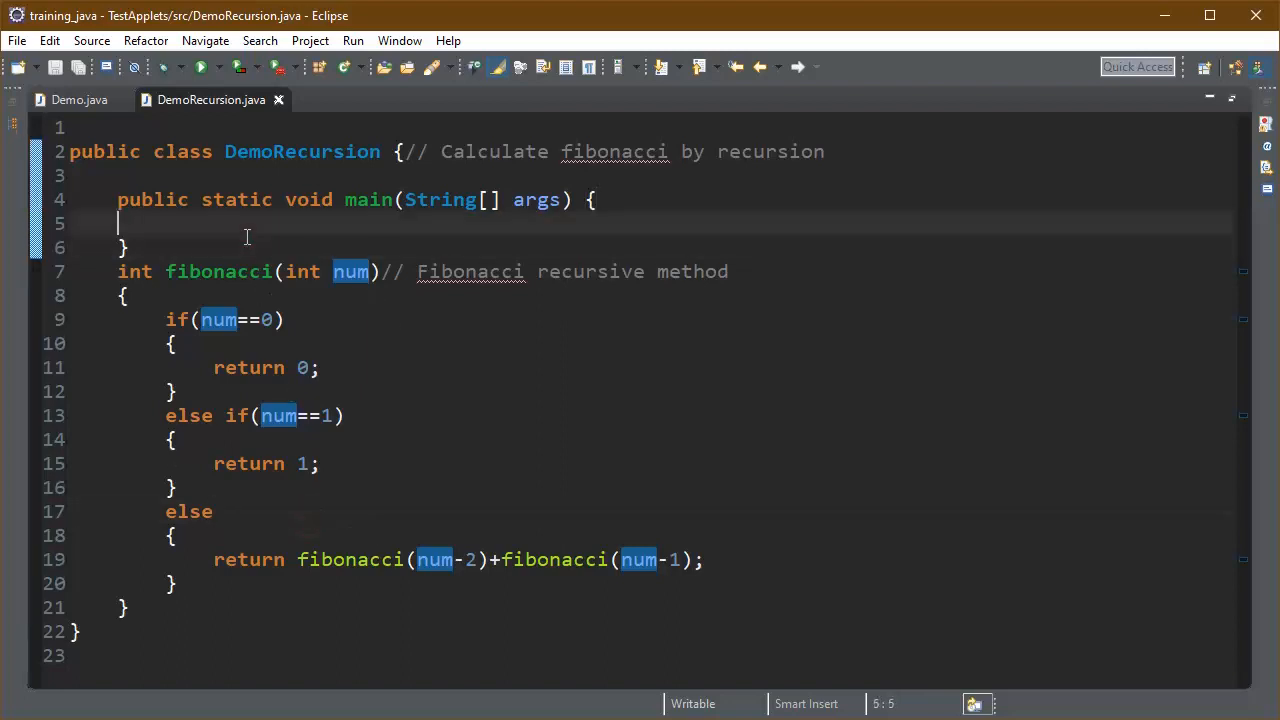
In main create DemoRecursion d, print d.fibonacci(9), and add the '//to print series' comment.
text(DemoRecursion d=new DemoRecursion();)
text(System.out.println();)
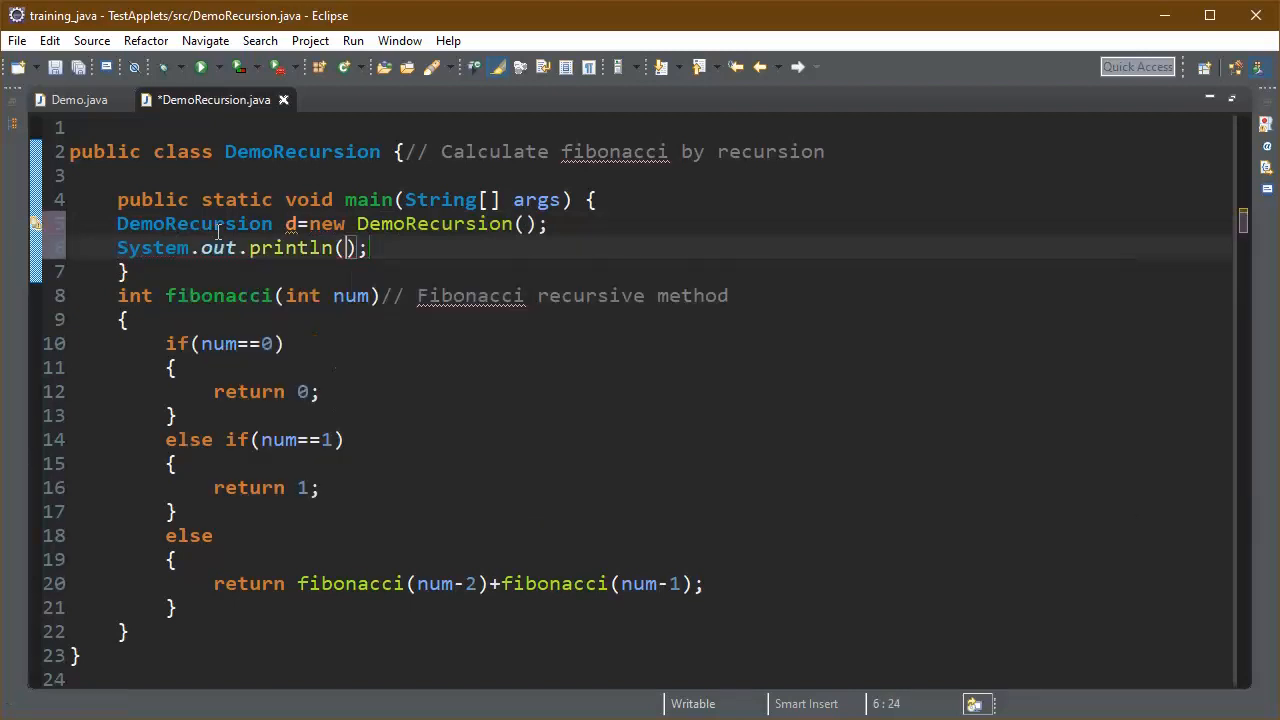
text(d.fibonacci(9))
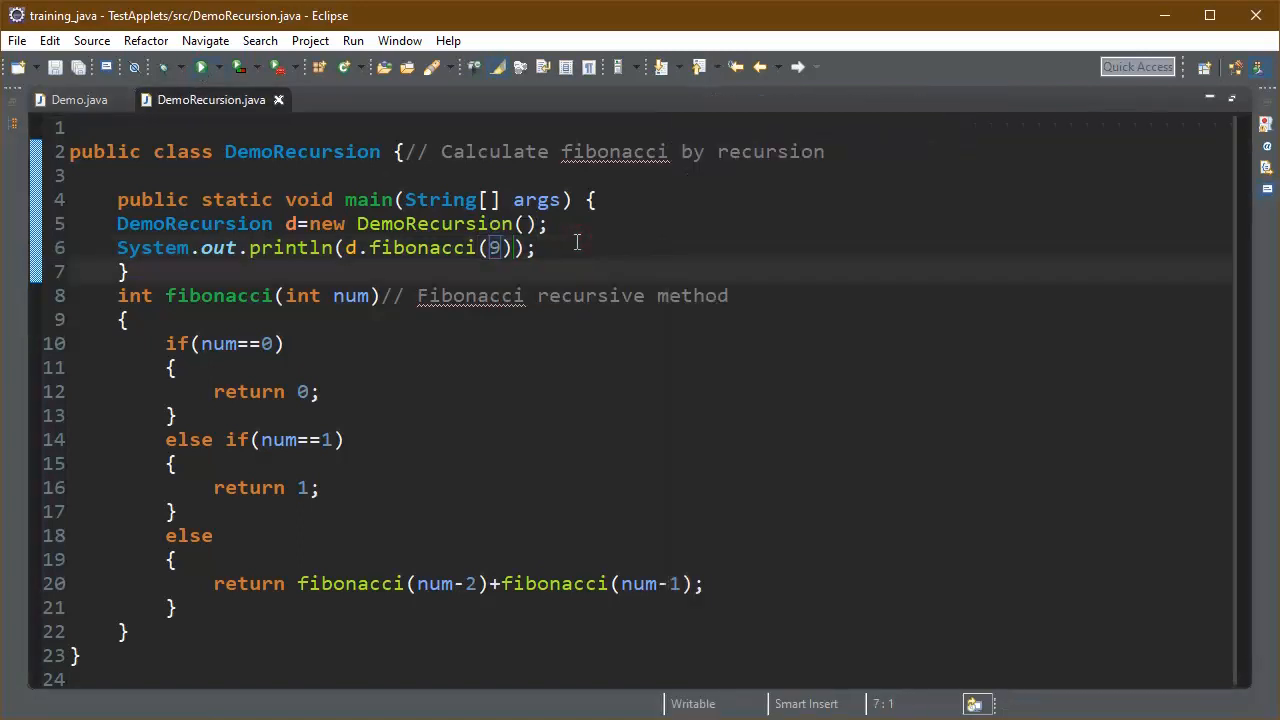
text(//to print series)
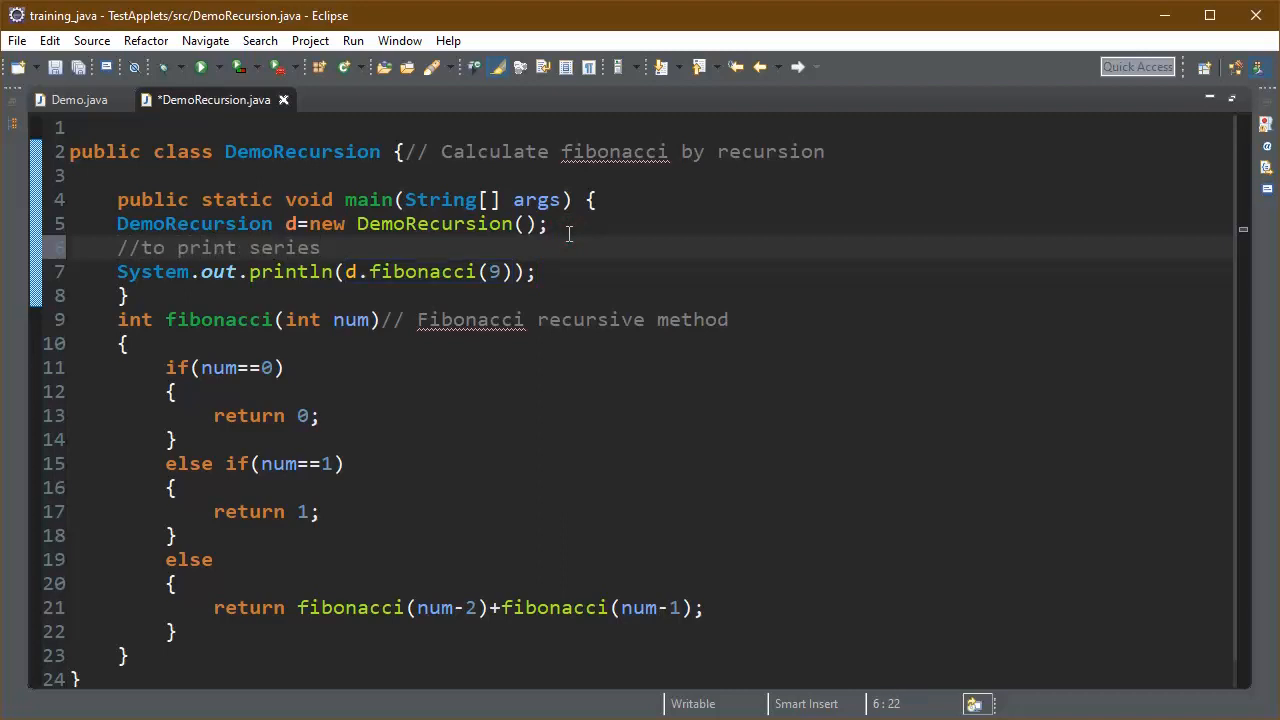
Write a for loop header iterating i from 0 while i<11.
text(for(int ))
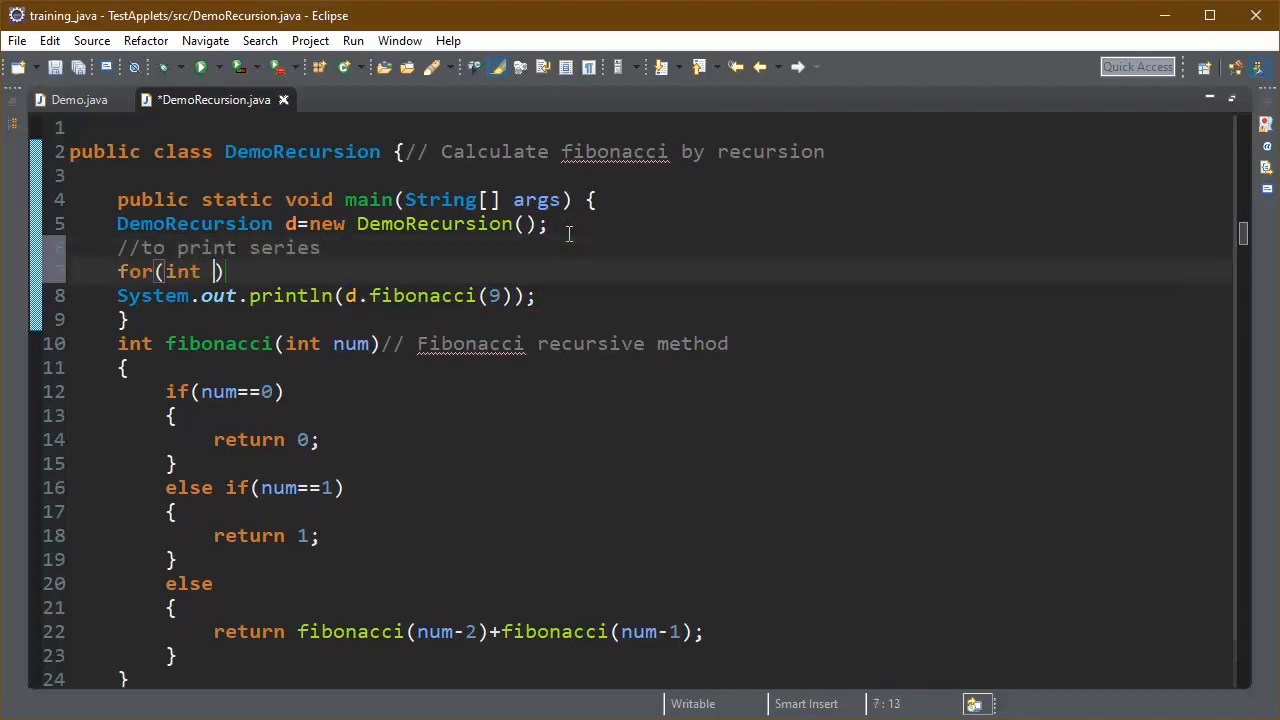
text(i)
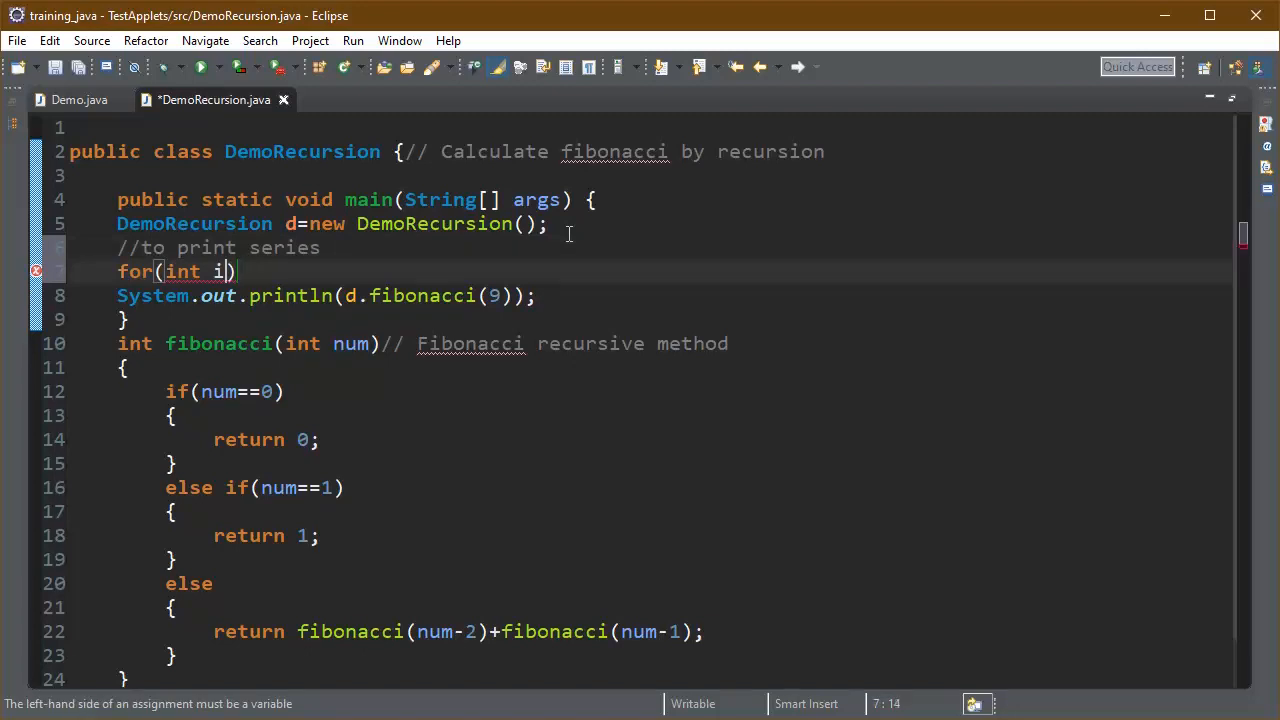
text(=0;i<1)
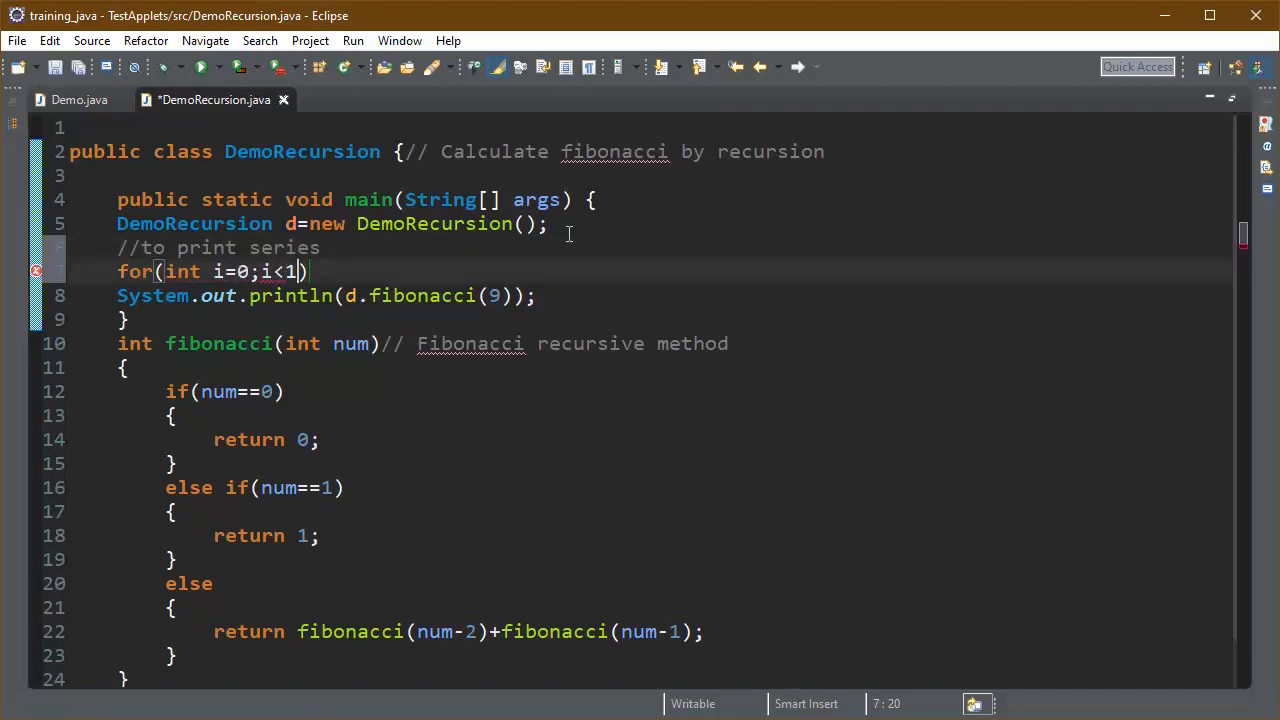
text(1;i++))
text(sysou)
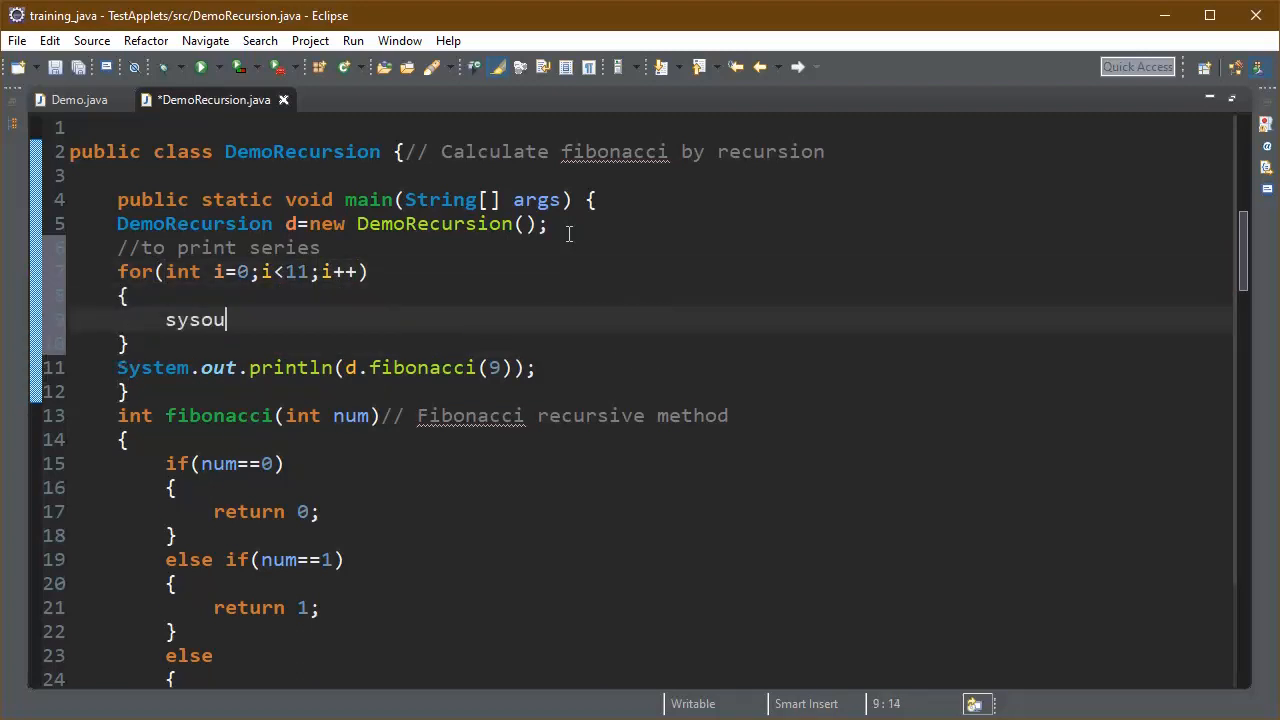
Print d.fibonacci(i) in the loop body and comment out the single fibonacci(9) print line.
text(System.out.println(f.f);)
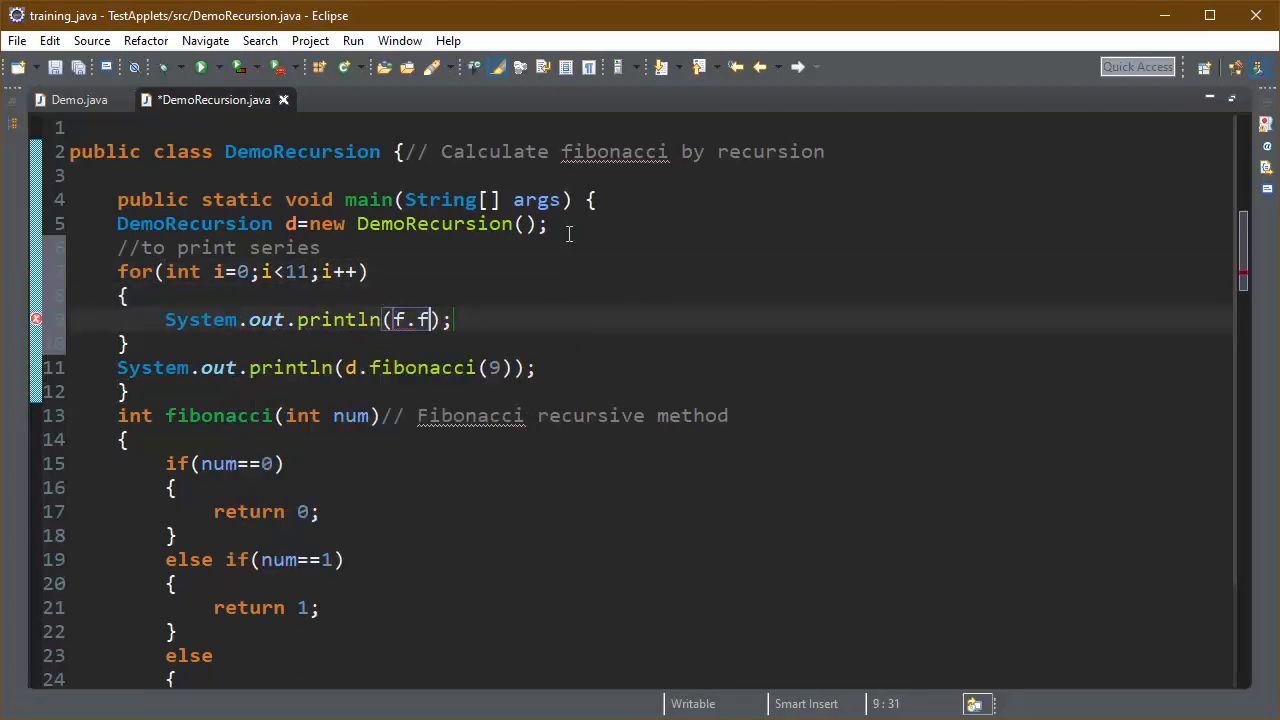
text(d)
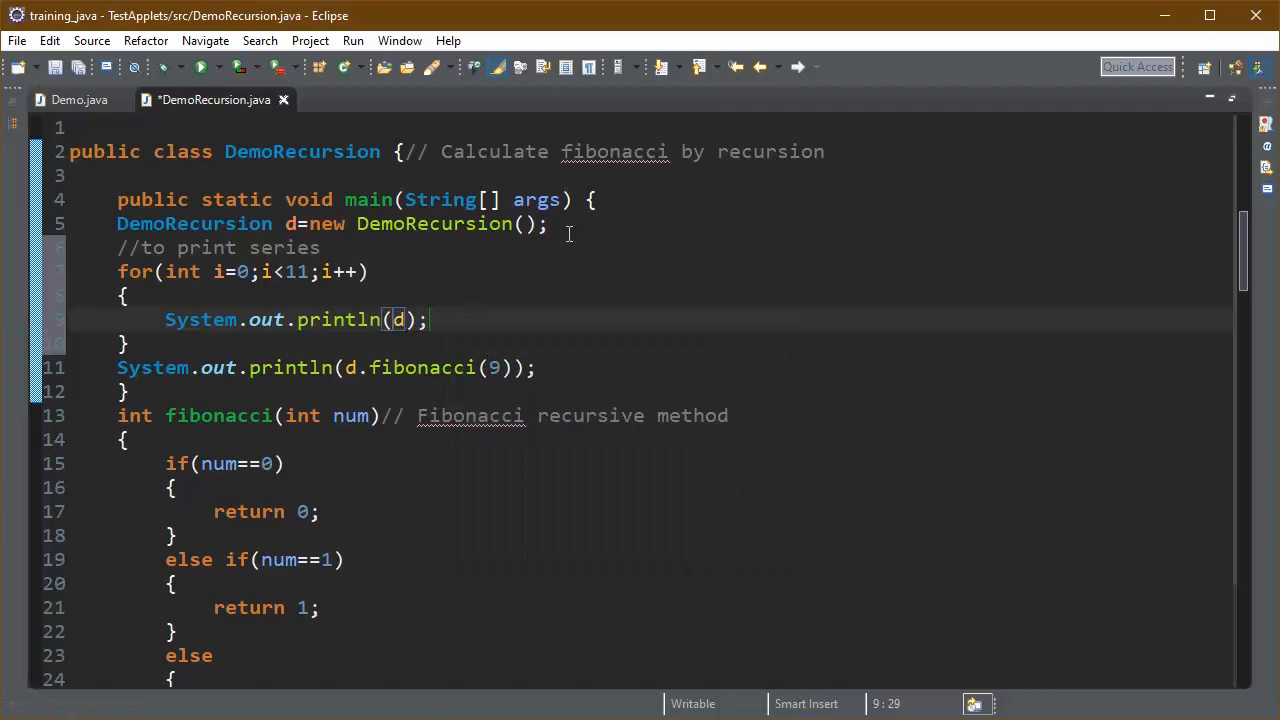
text(d.fibonacci(num)
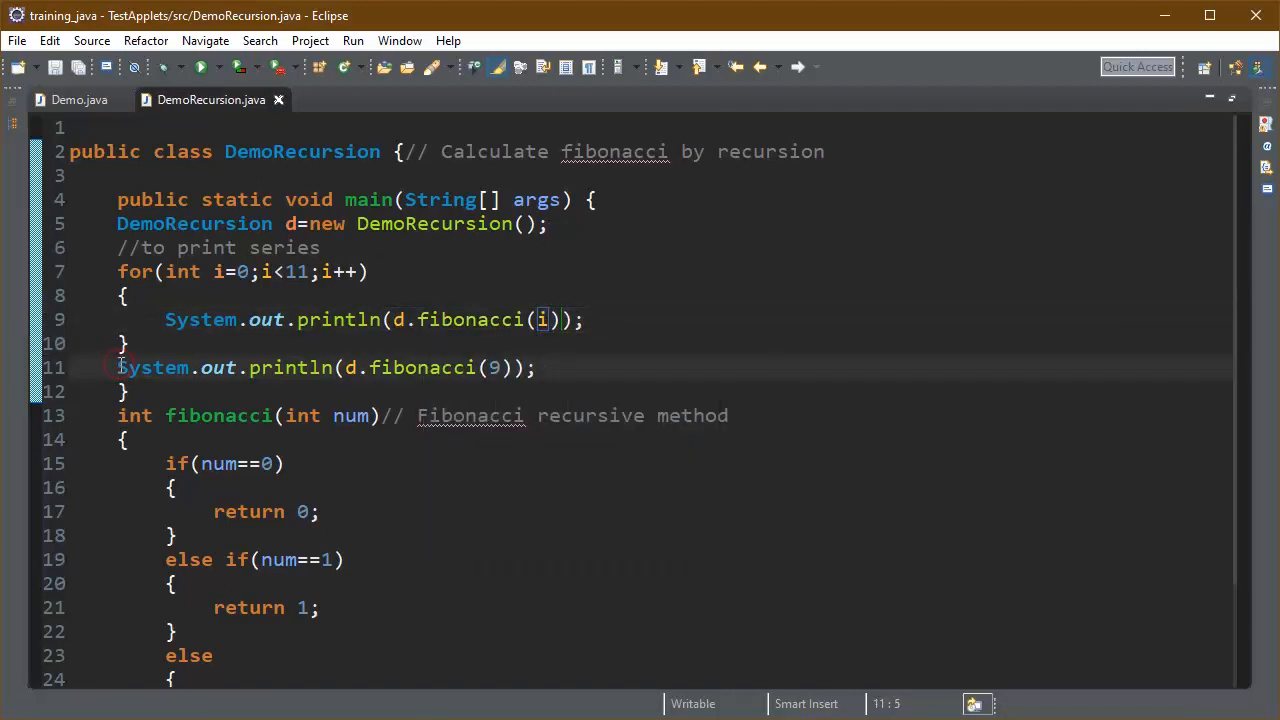
key(ctrl+/)
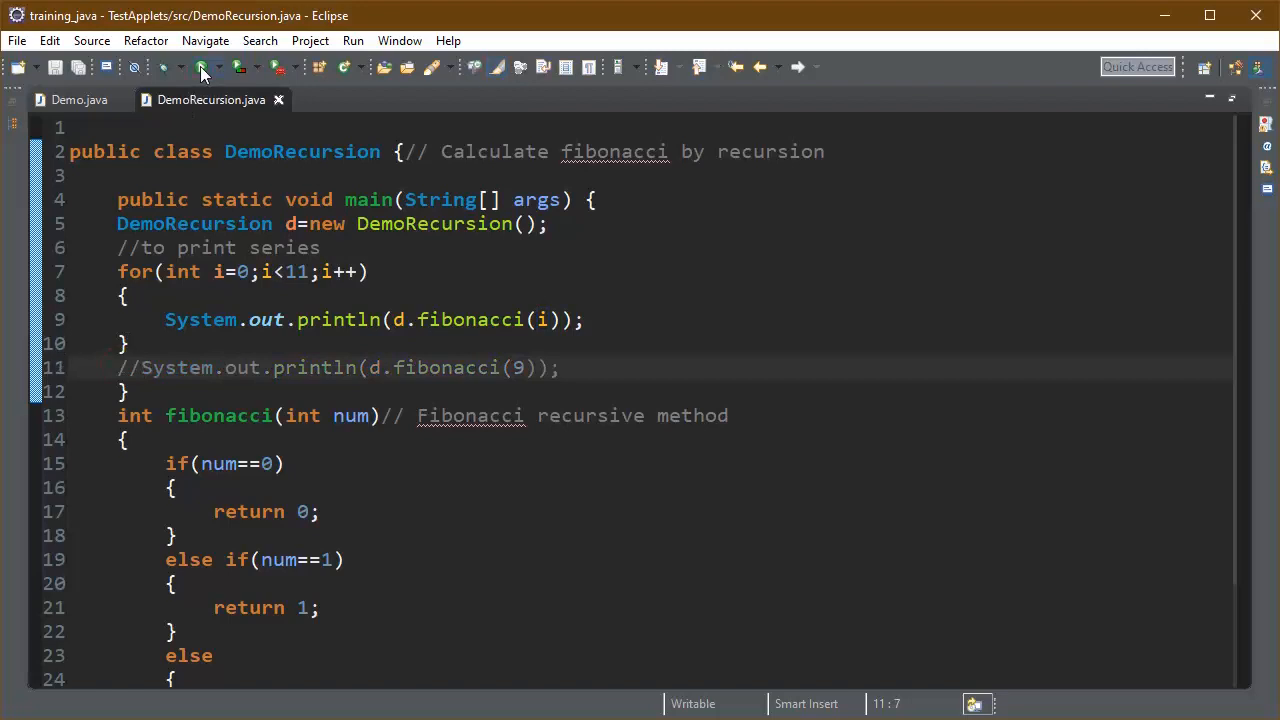
Change the loop's println to print and append +"\t" for tab-separated output.
click(200, 66)
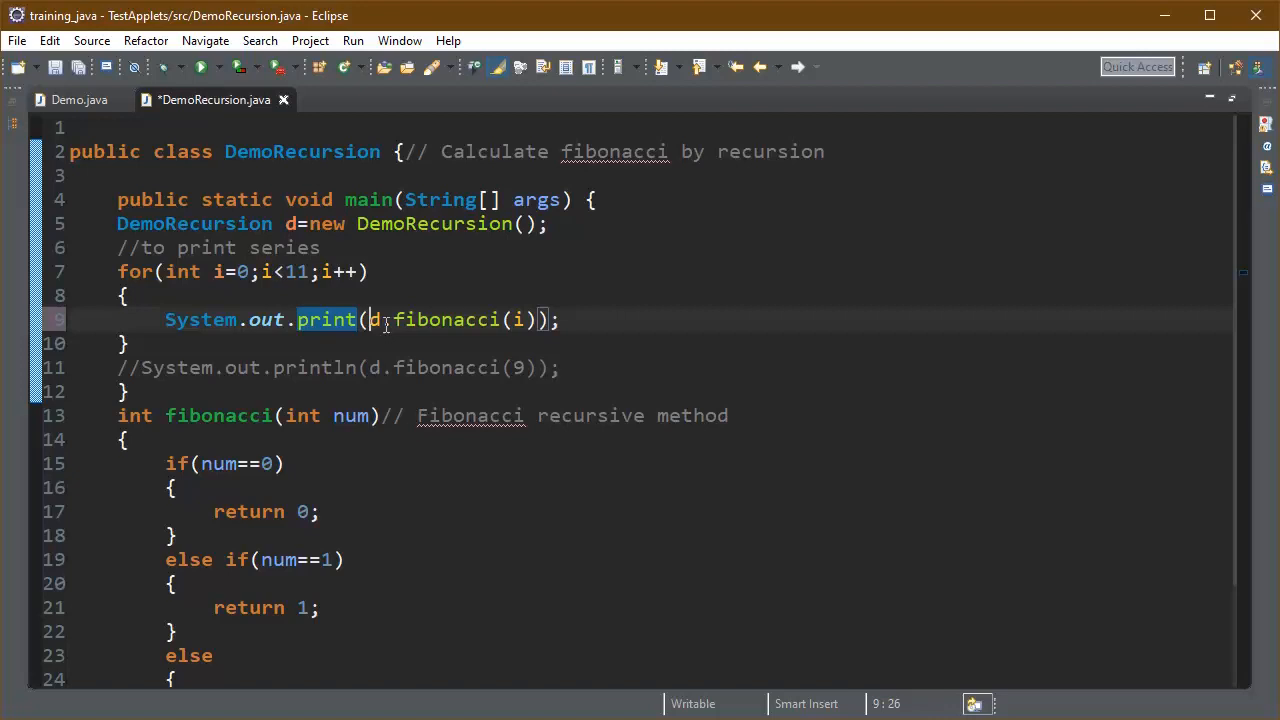
text(+)
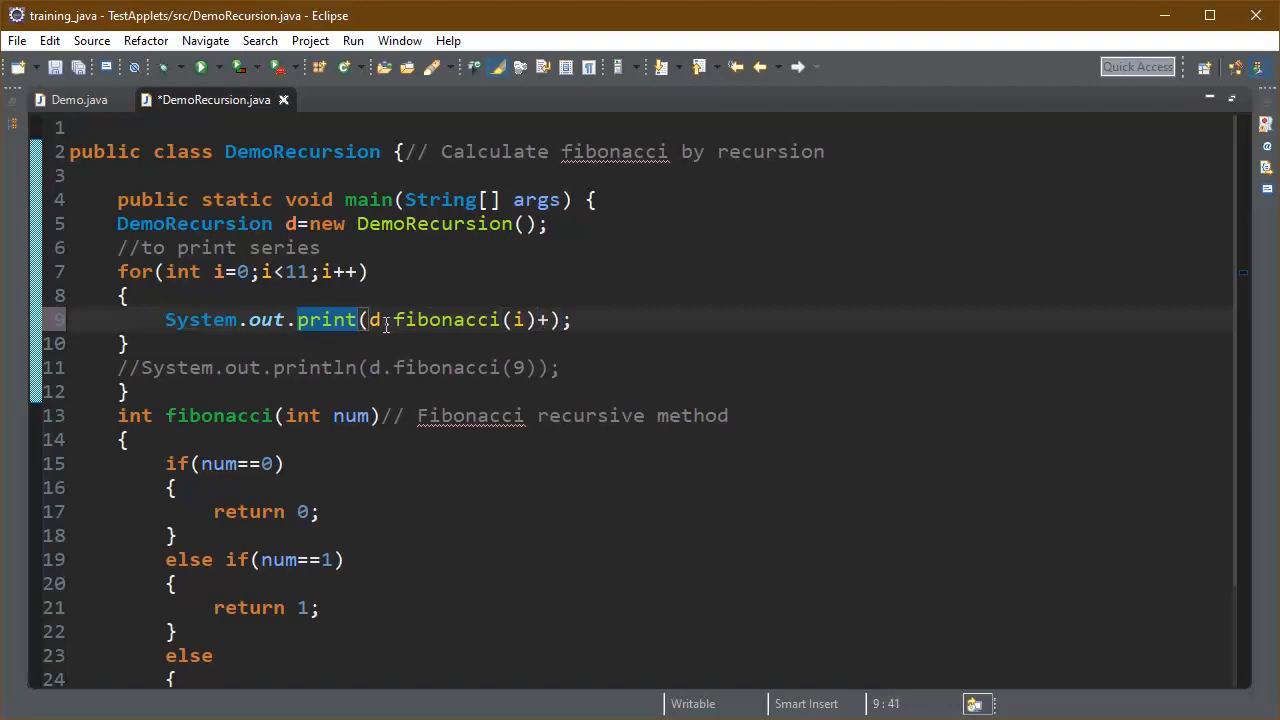
text(+"\t")
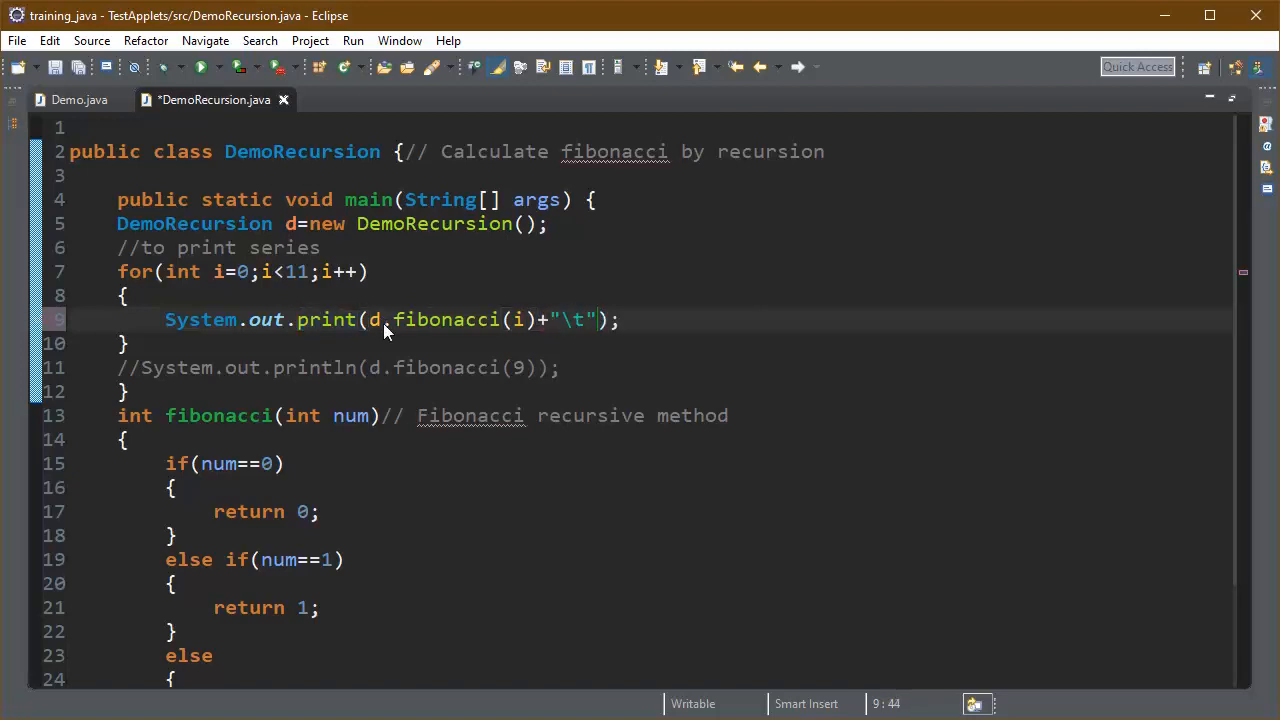